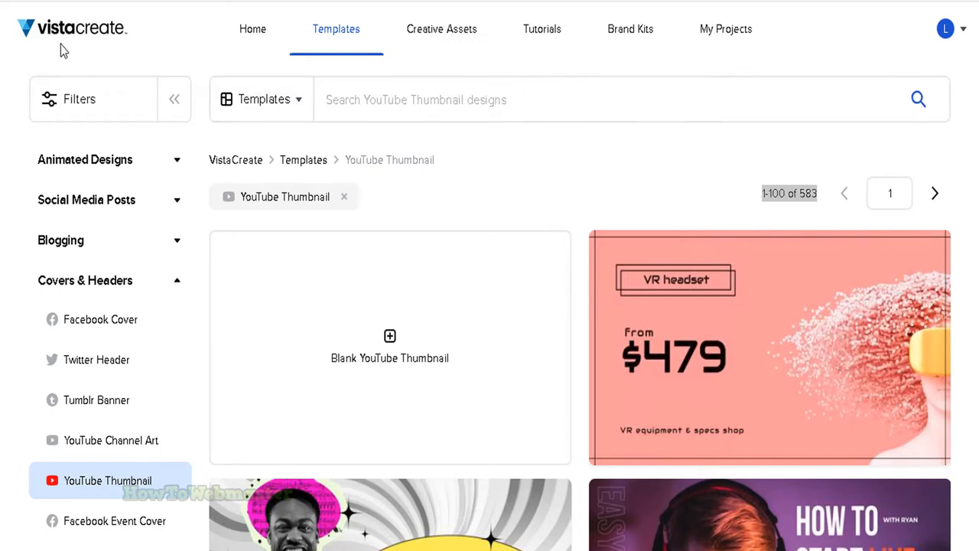
mouse_move(128, 38)
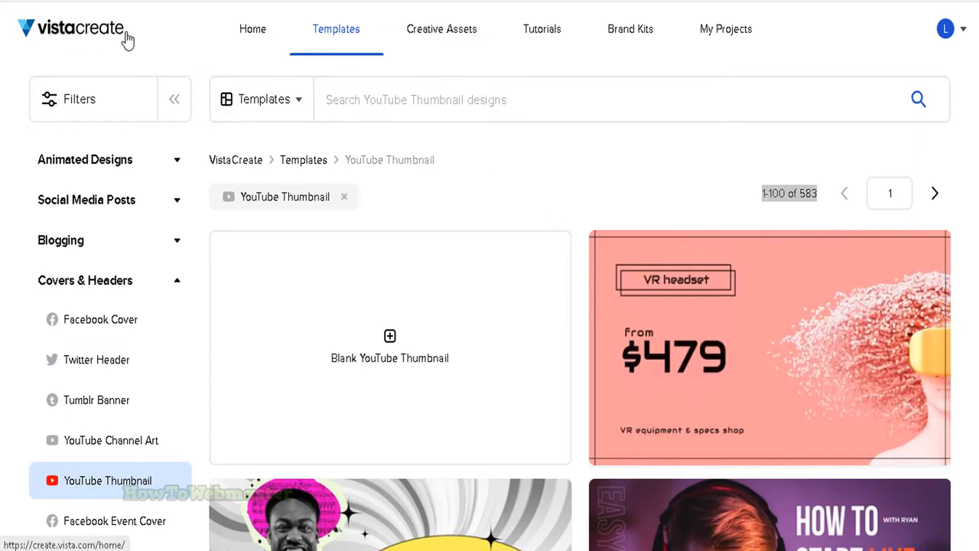
mouse_move(161, 47)
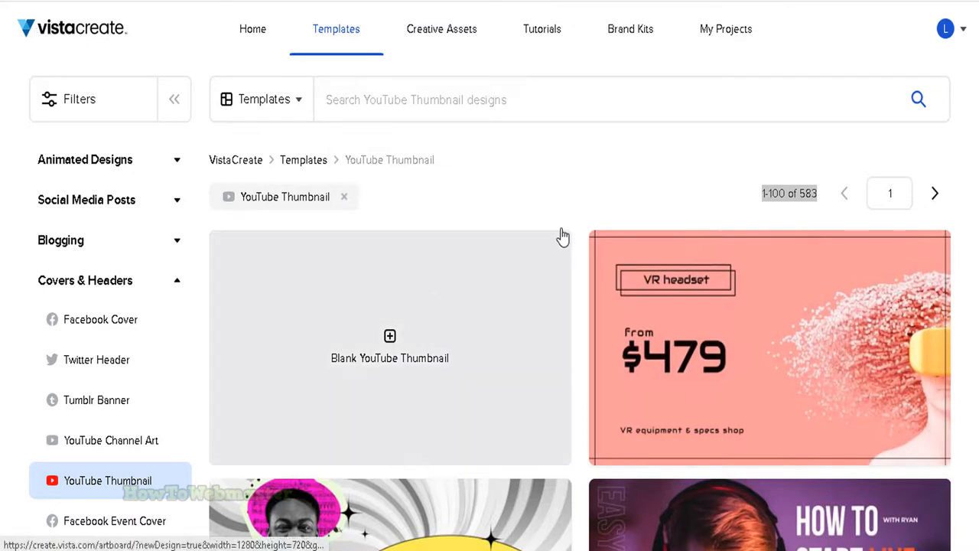
mouse_move(421, 210)
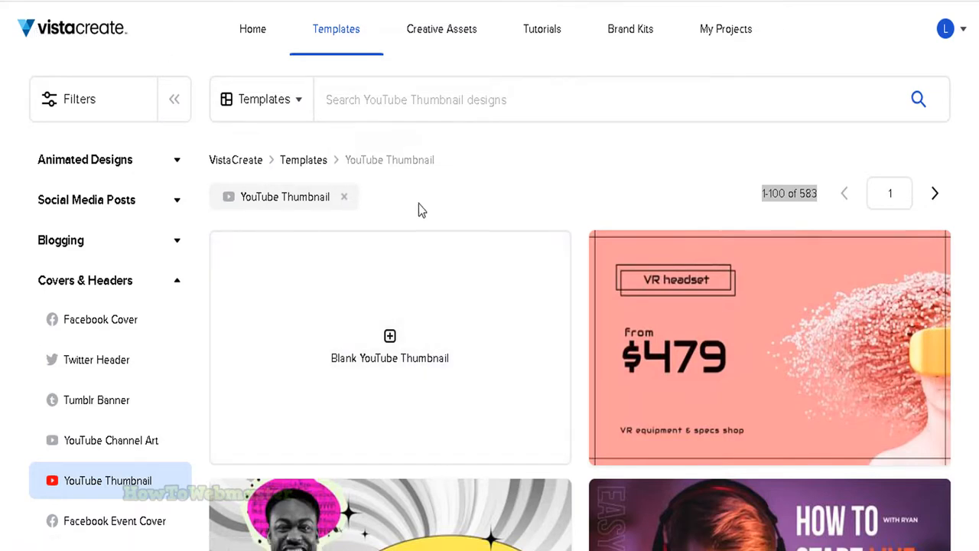
mouse_move(580, 211)
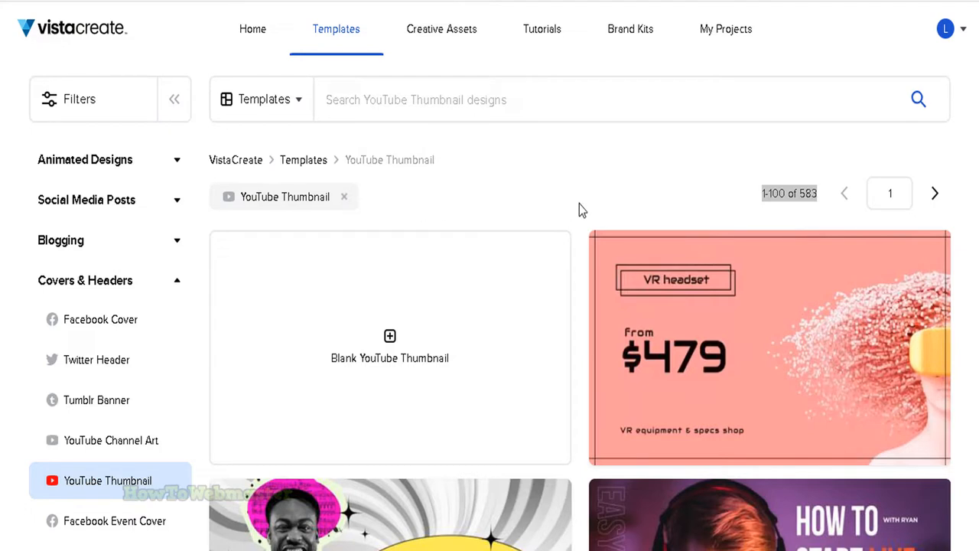
mouse_move(515, 287)
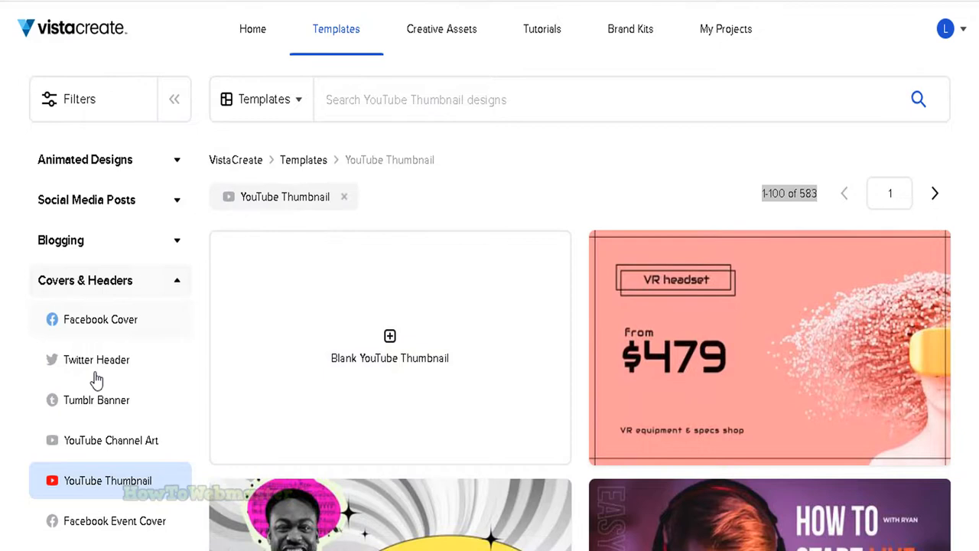
mouse_move(115, 489)
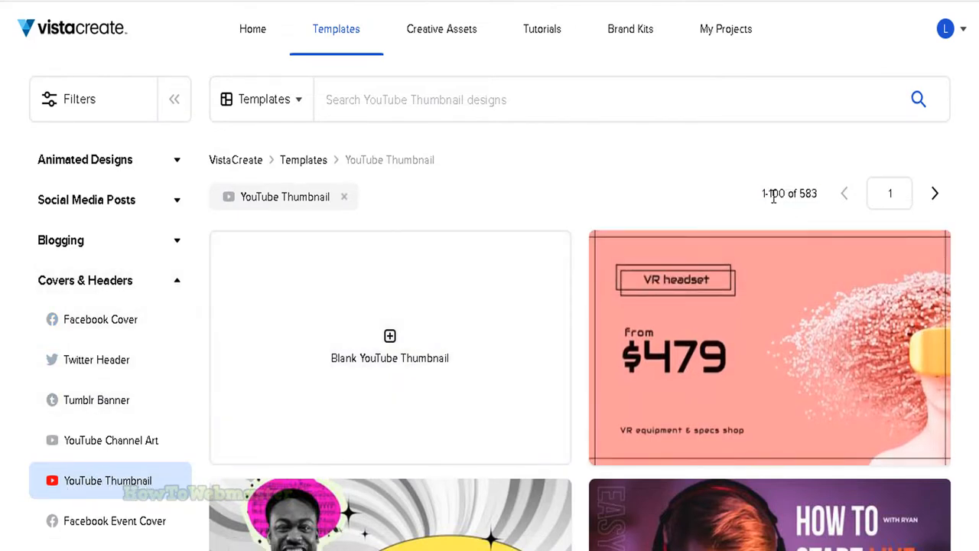
- Search YouTube thumbnail templates for 'business' and browse the growth and money-talk results
scroll(down, 3)
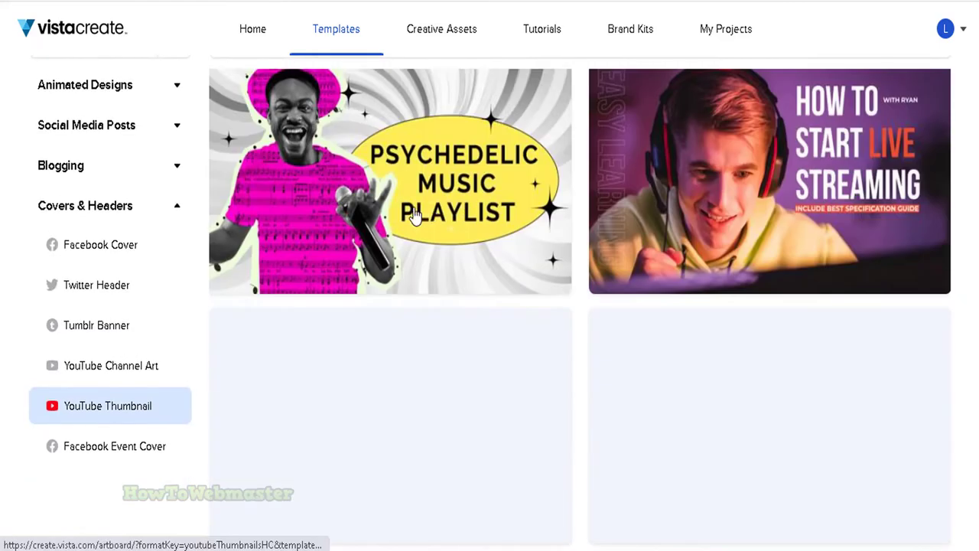
scroll(down, 3)
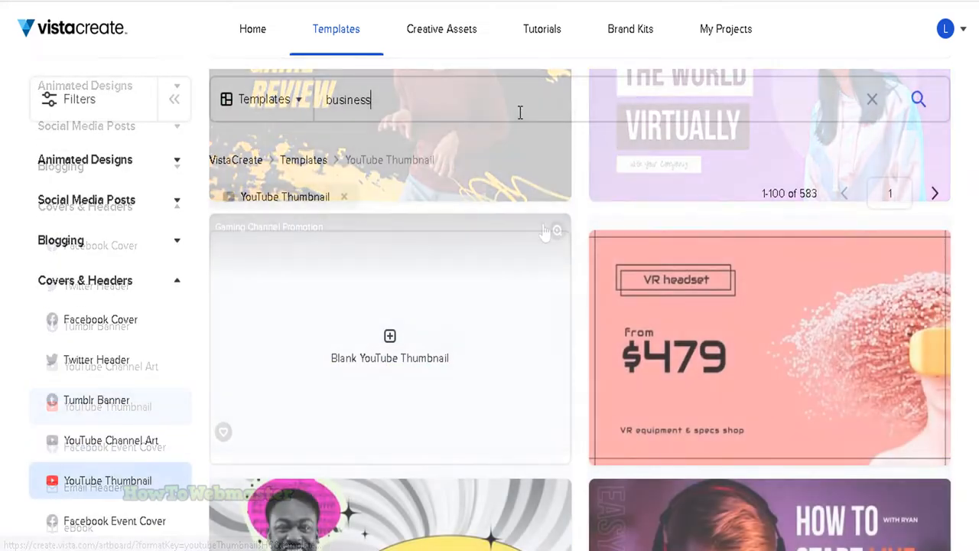
click(917, 99)
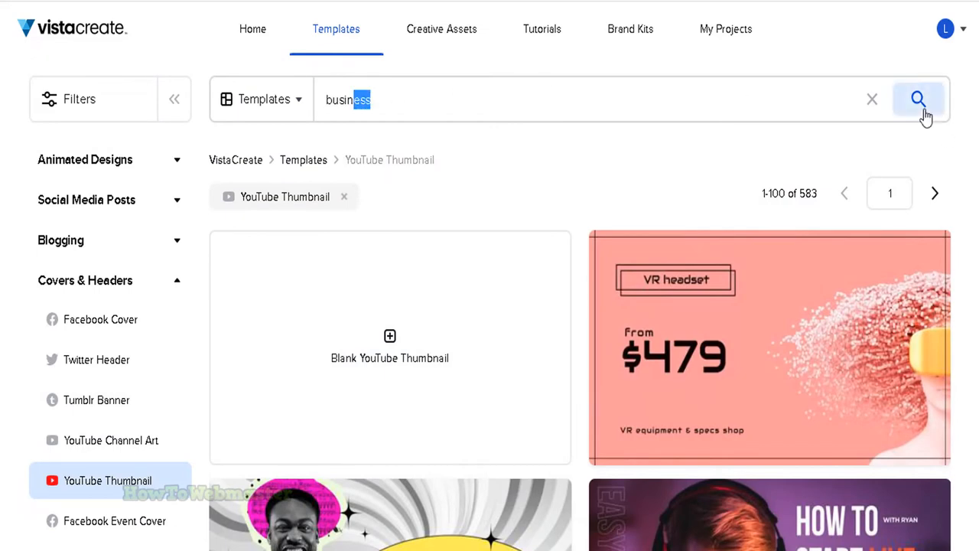
click(918, 100)
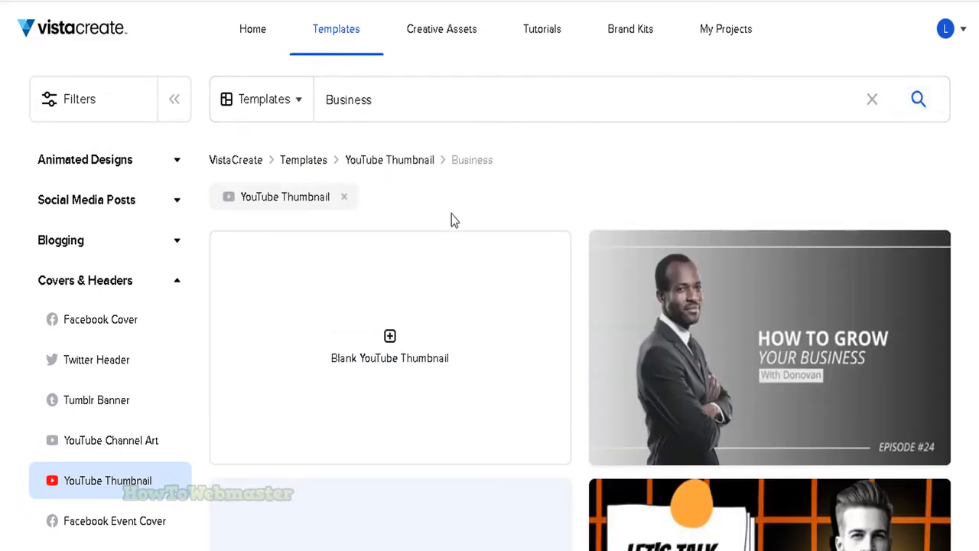
scroll(down, 3)
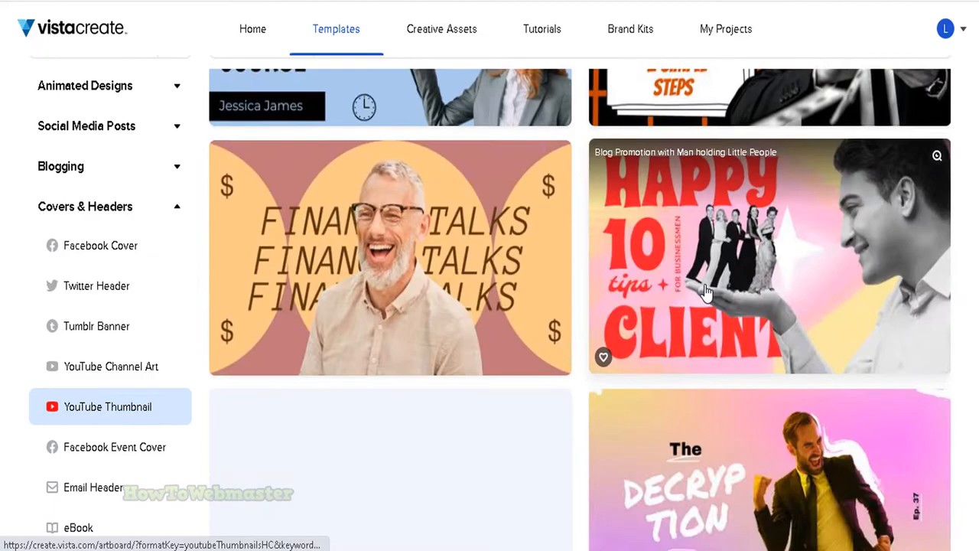
scroll(down, 3)
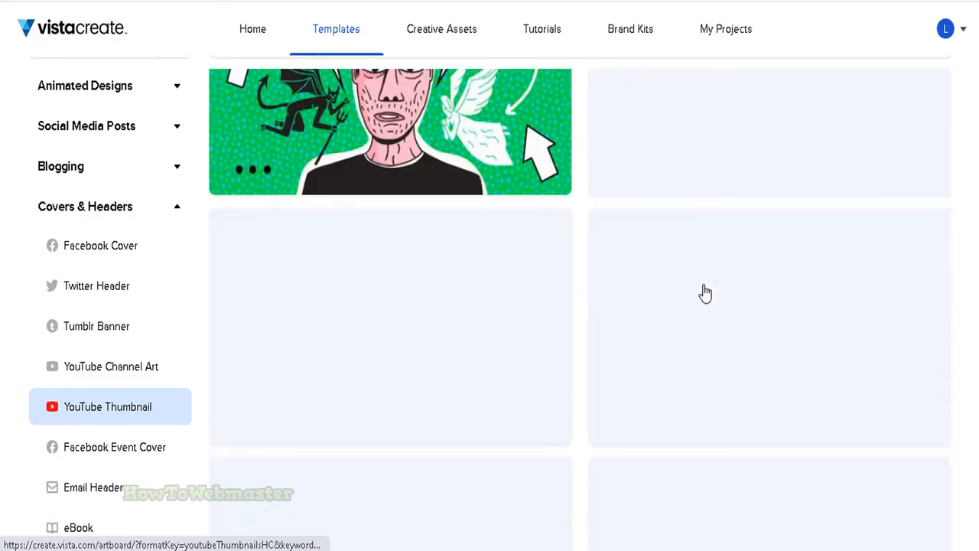
scroll(up, 3)
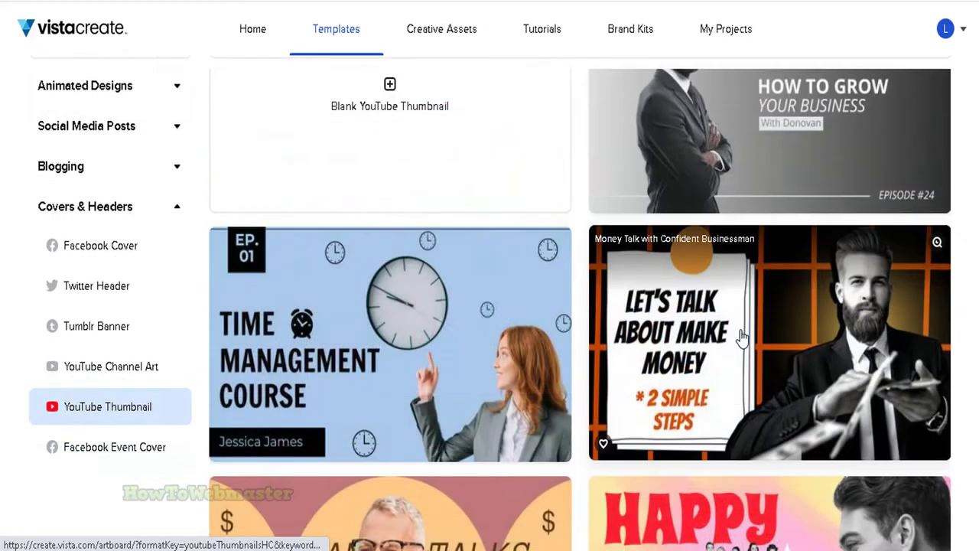
- Open the Money Talk template and retype its headline words as 'FREE YOUTUBE THUMBNAIL MAKER!'
click(769, 342)
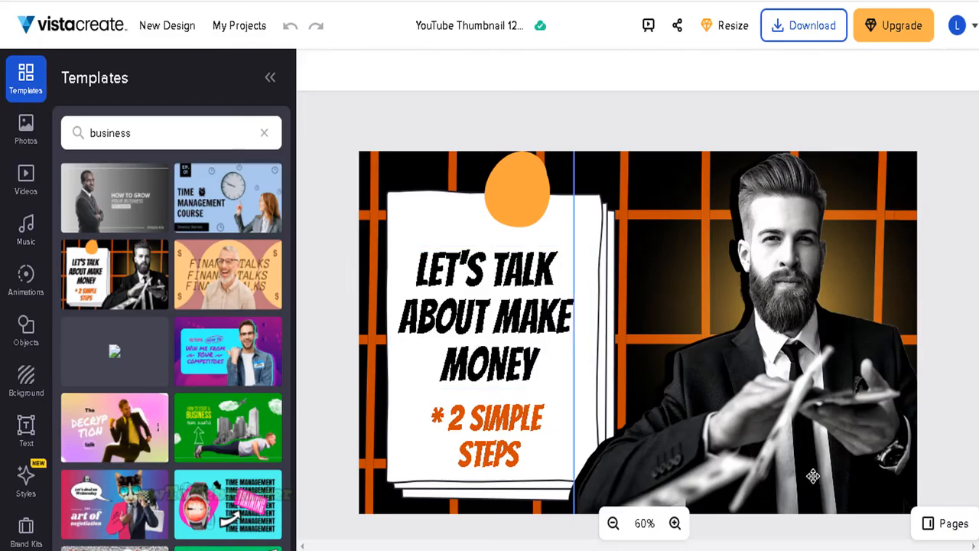
click(486, 317)
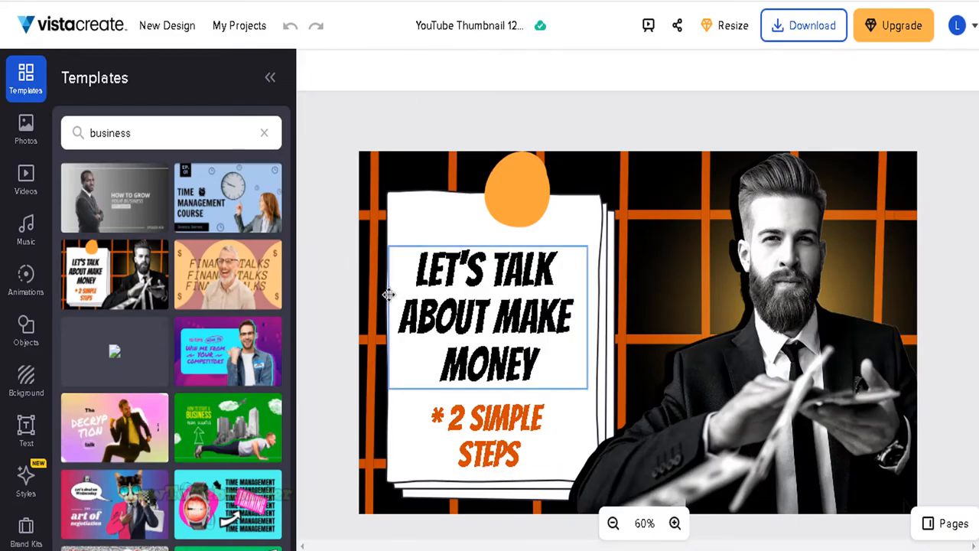
double_click(522, 269)
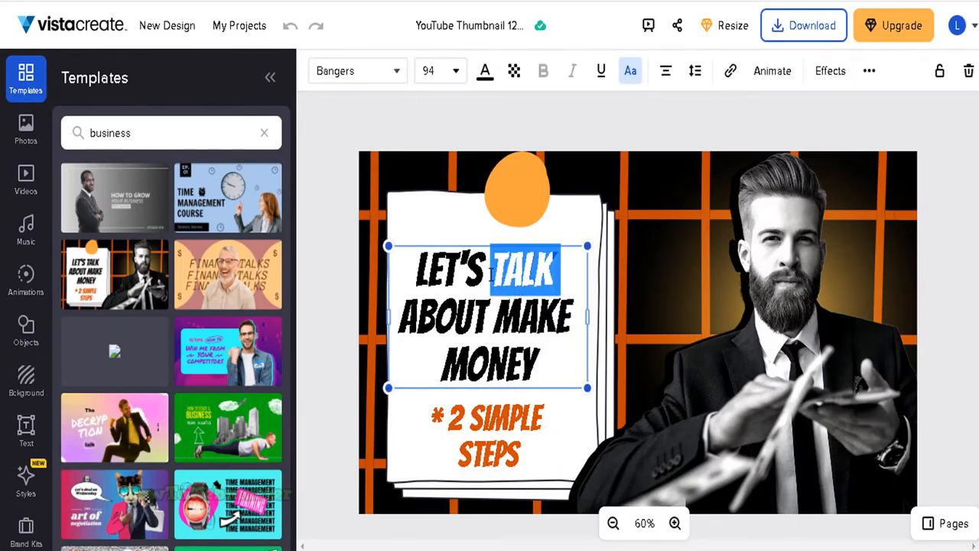
text(BBB)
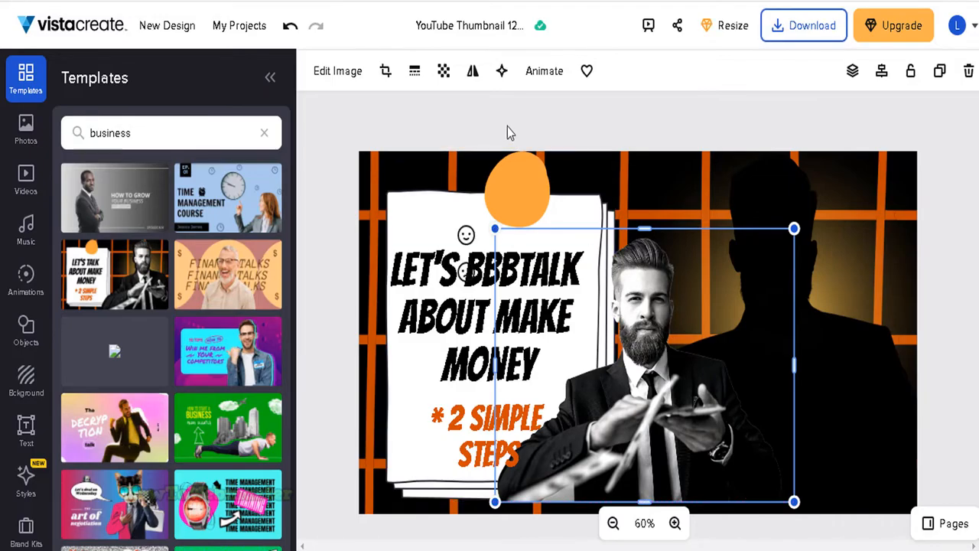
mouse_move(289, 26)
text(THUMBNAIL MAKER)
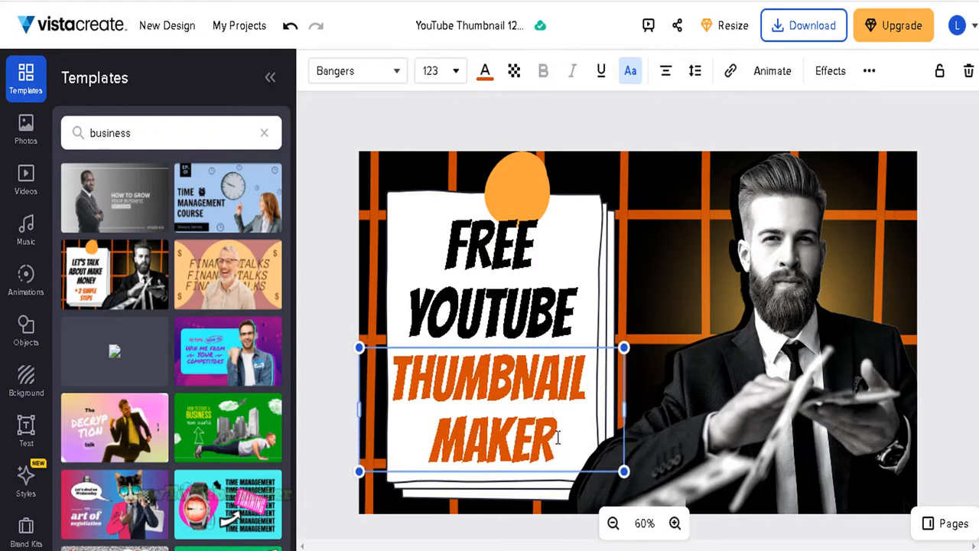
text(!)
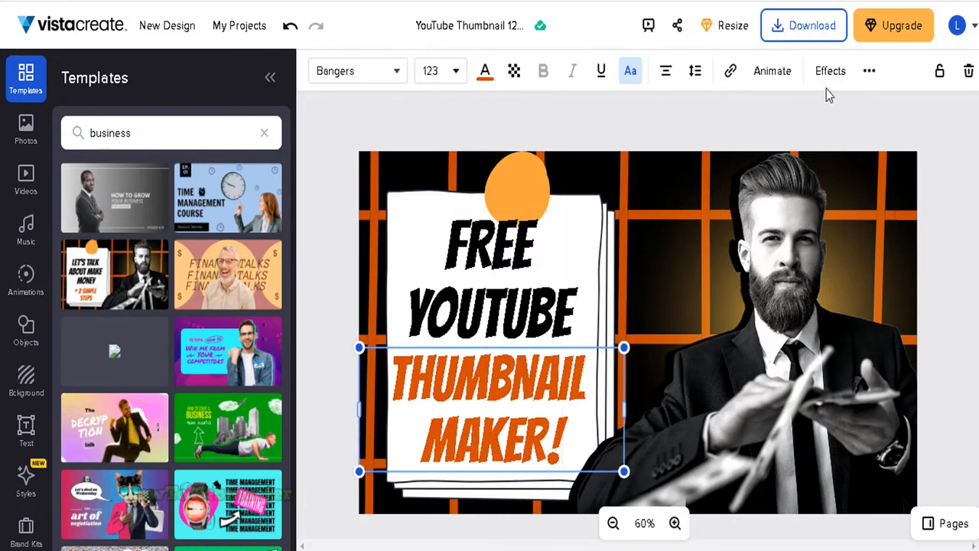
- Download the edited thumbnail with JPG kept as the file format
click(804, 25)
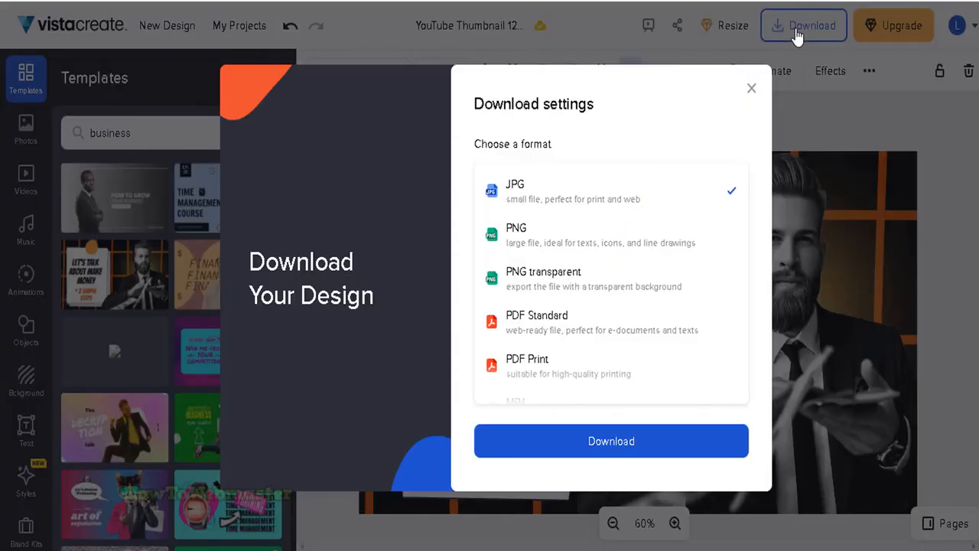
mouse_move(508, 187)
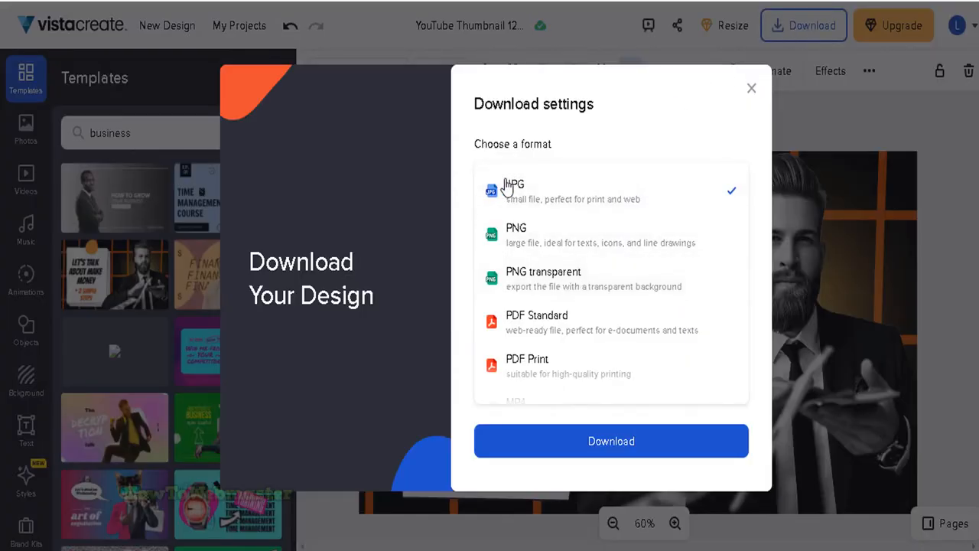
mouse_move(581, 383)
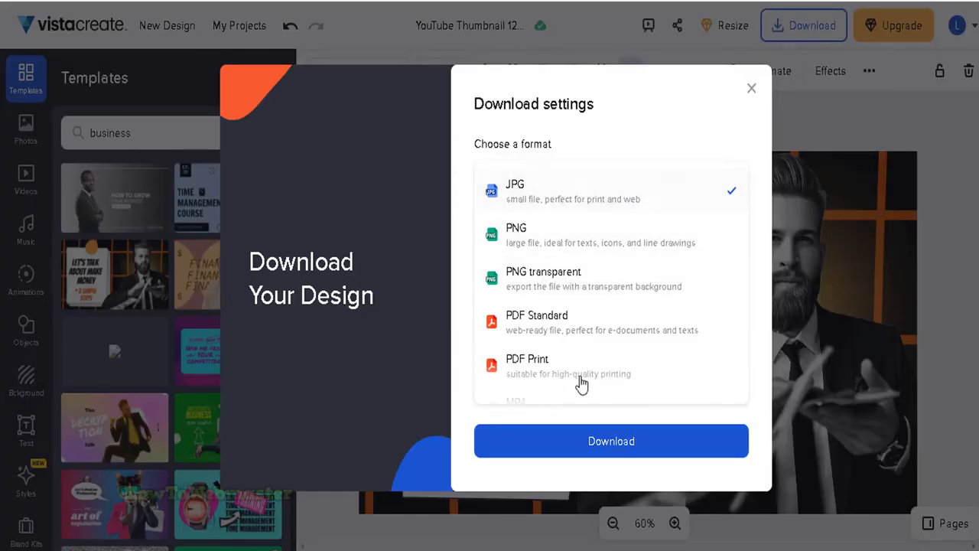
click(610, 440)
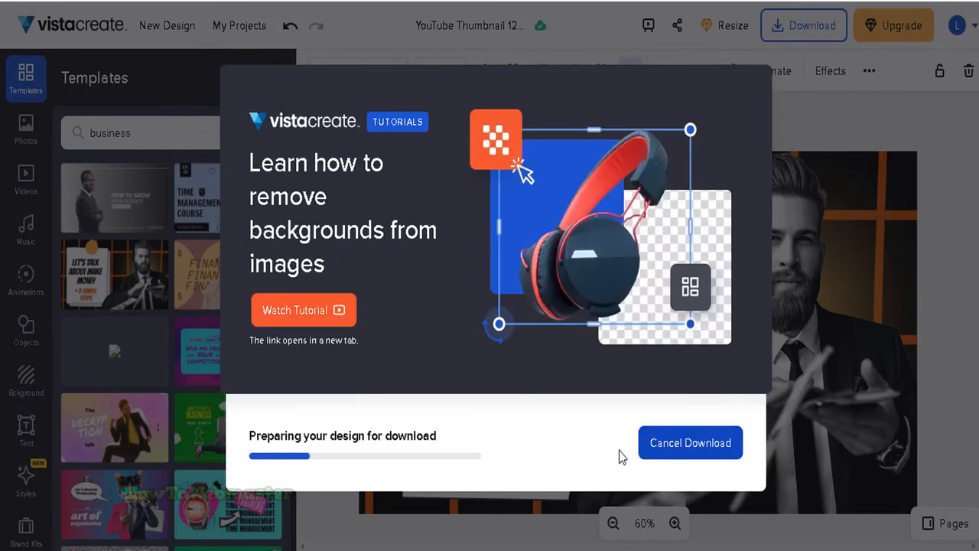